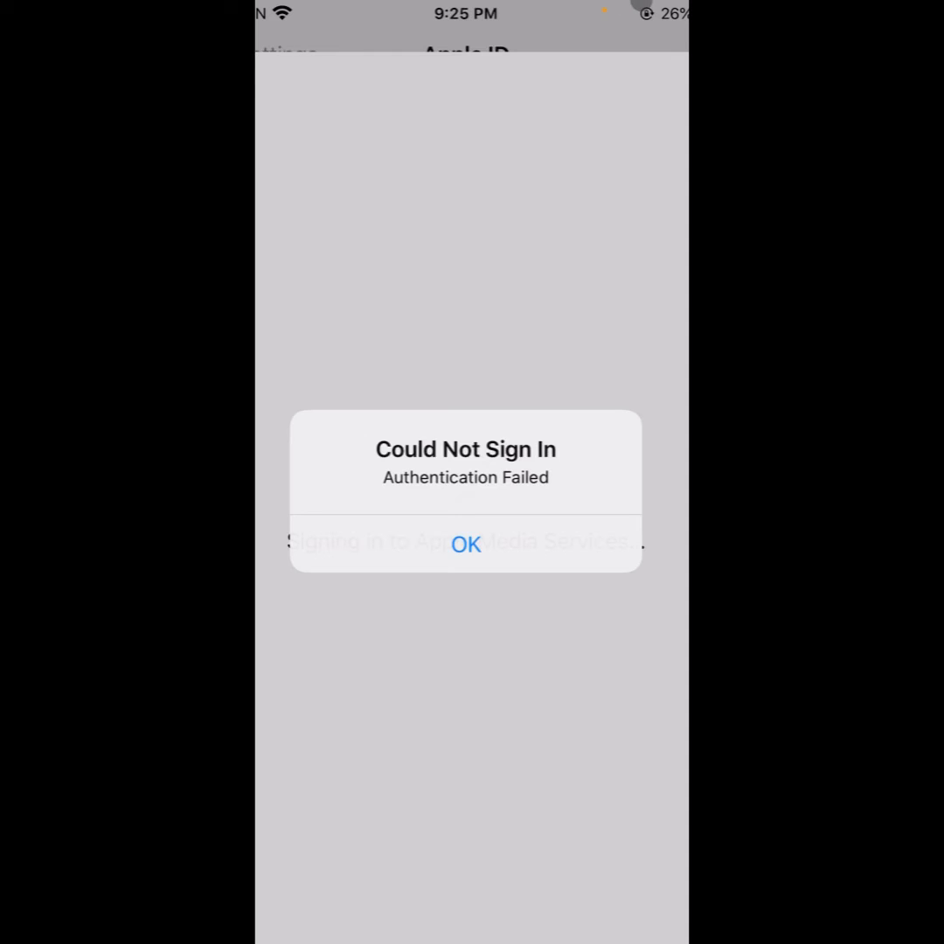
Dismiss the 'Could Not Sign In' alert to return to the main Settings list
left_click(465, 544)
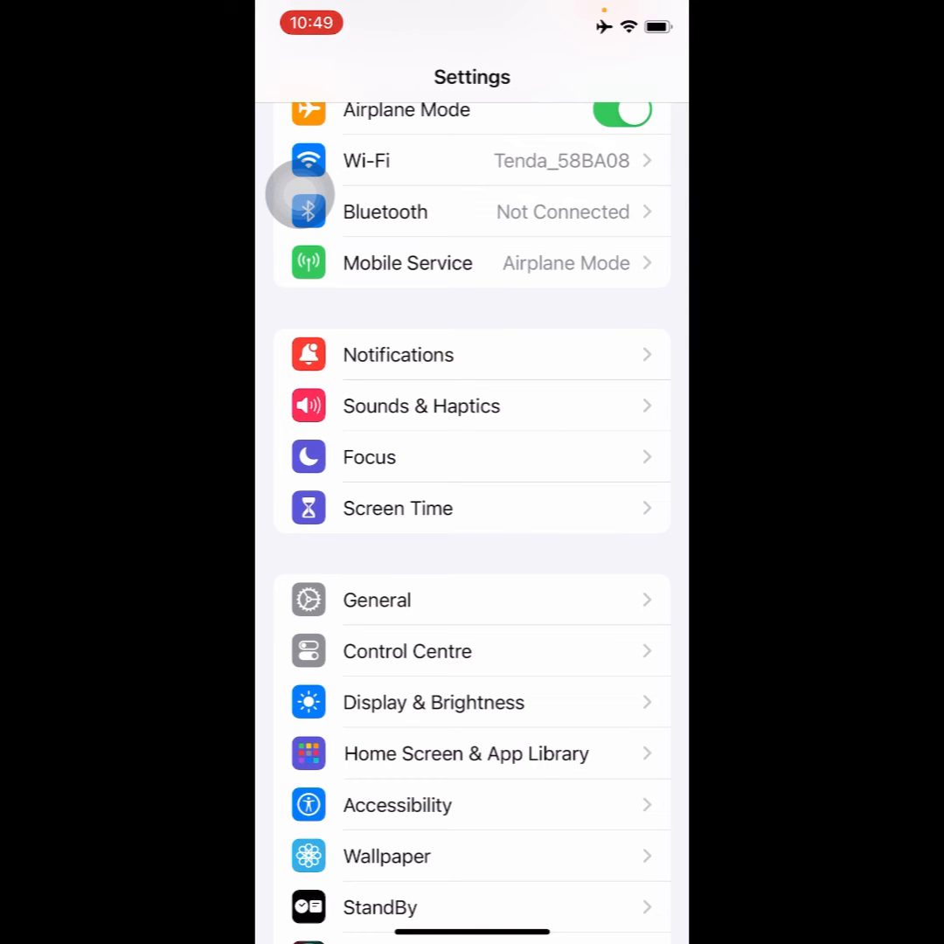
Check VPN & Device Management under General shows VPN Not Connected, then return to General
left_click(375, 598)
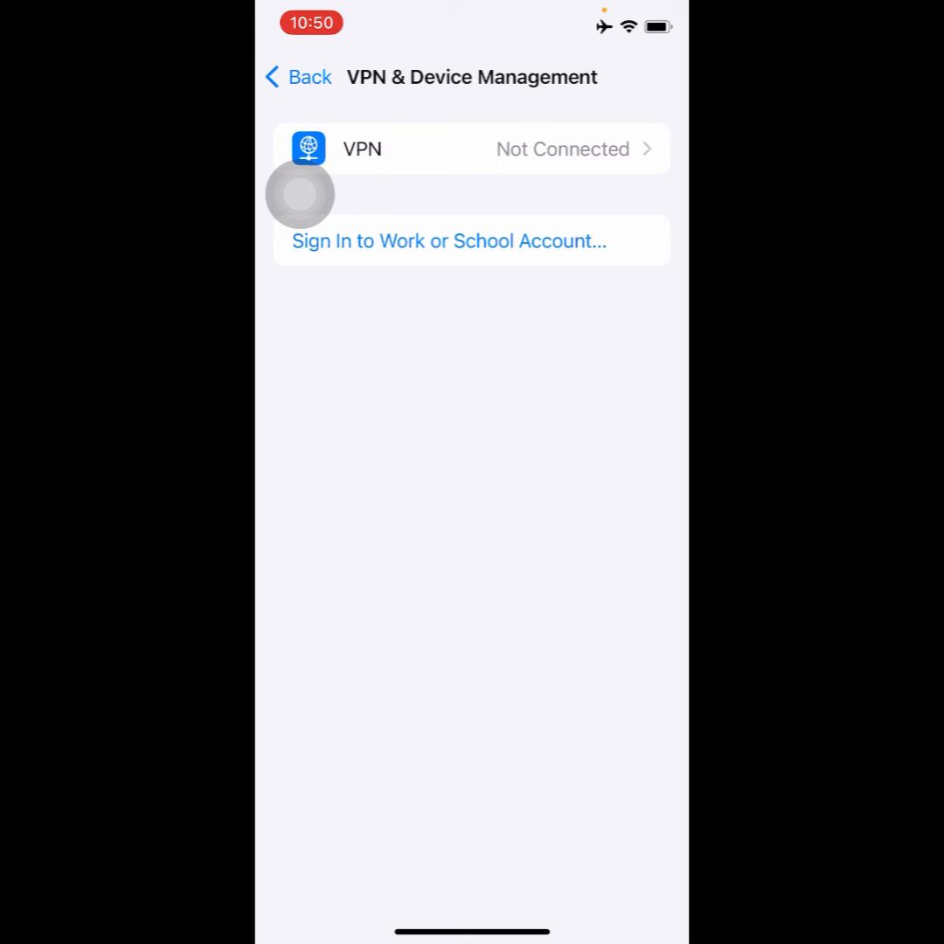
left_click(297, 77)
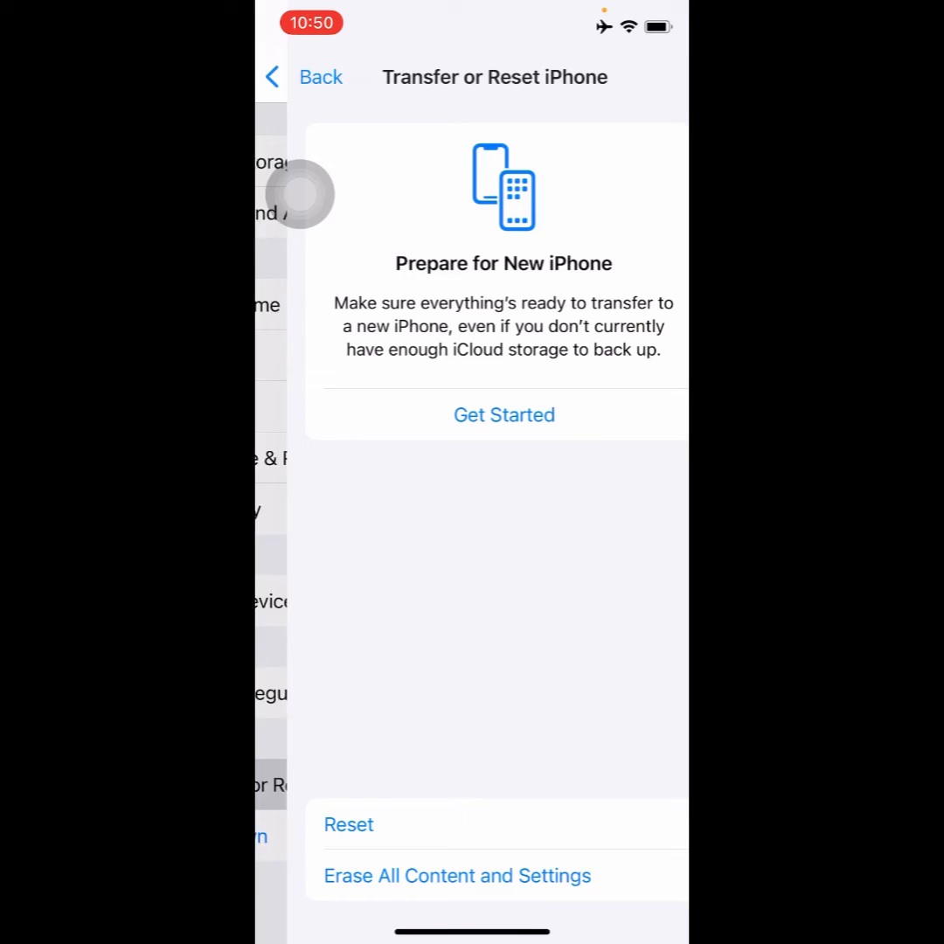
View the Transfer or Reset iPhone page and return to General without resetting
left_click(348, 826)
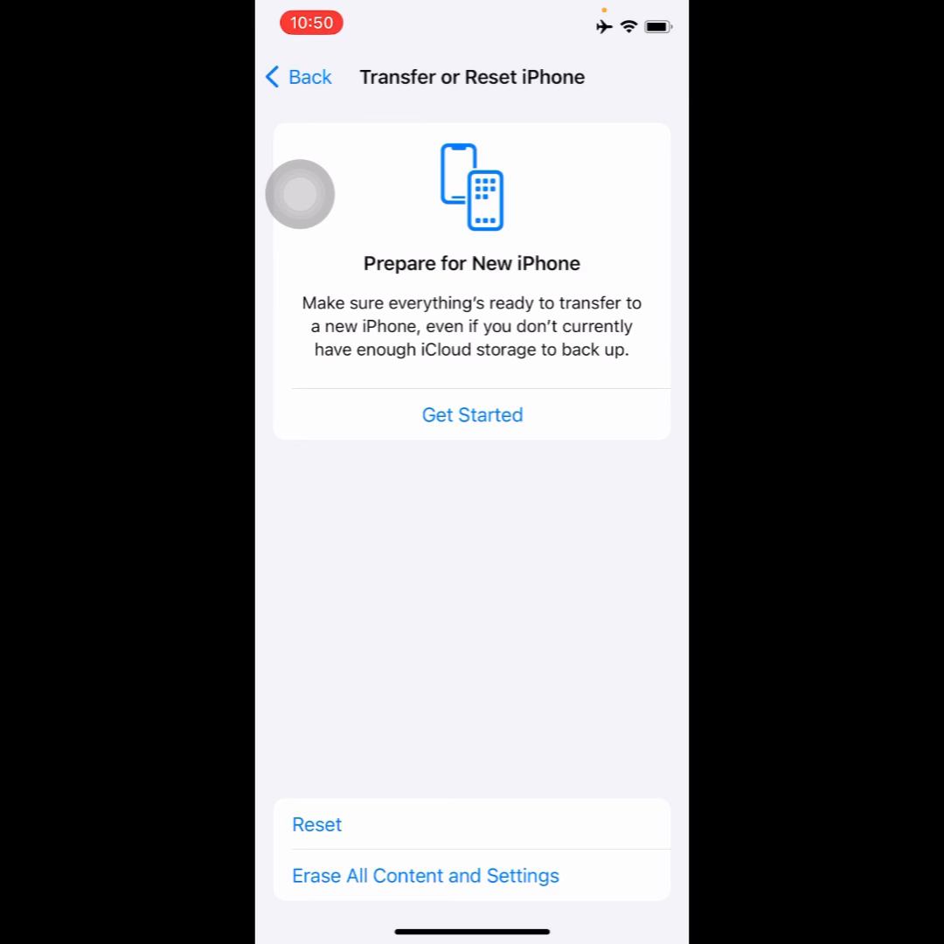
left_click(297, 77)
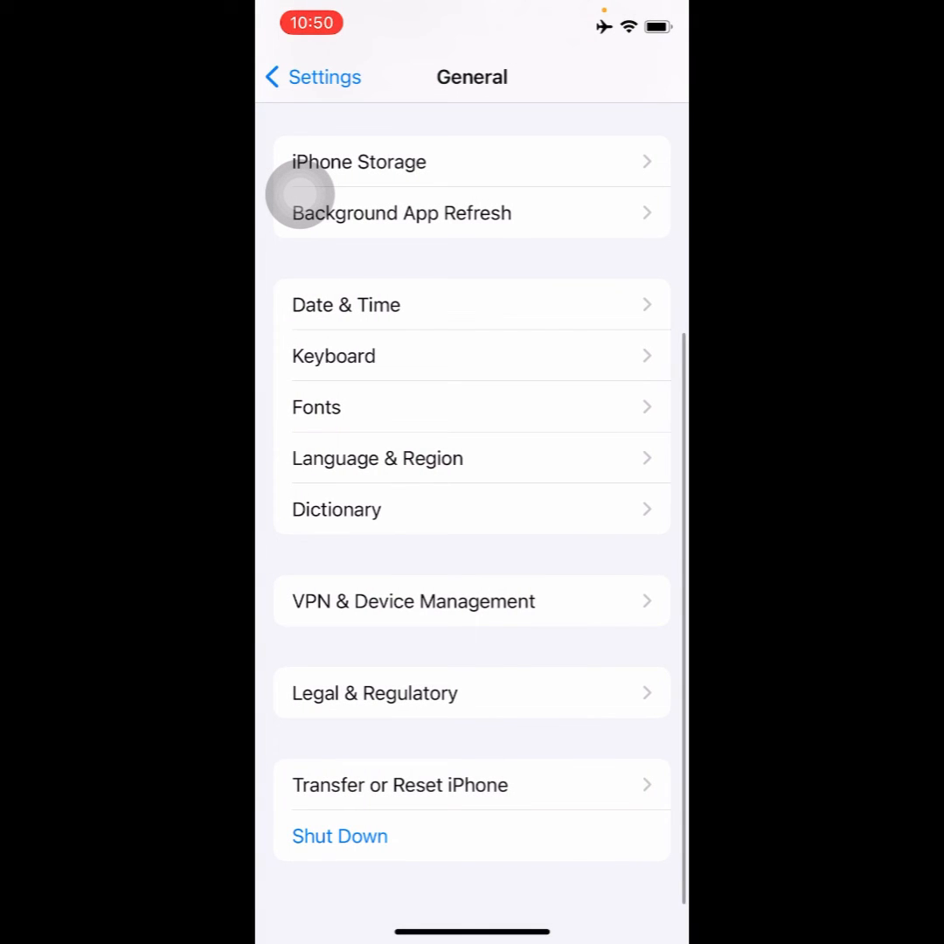